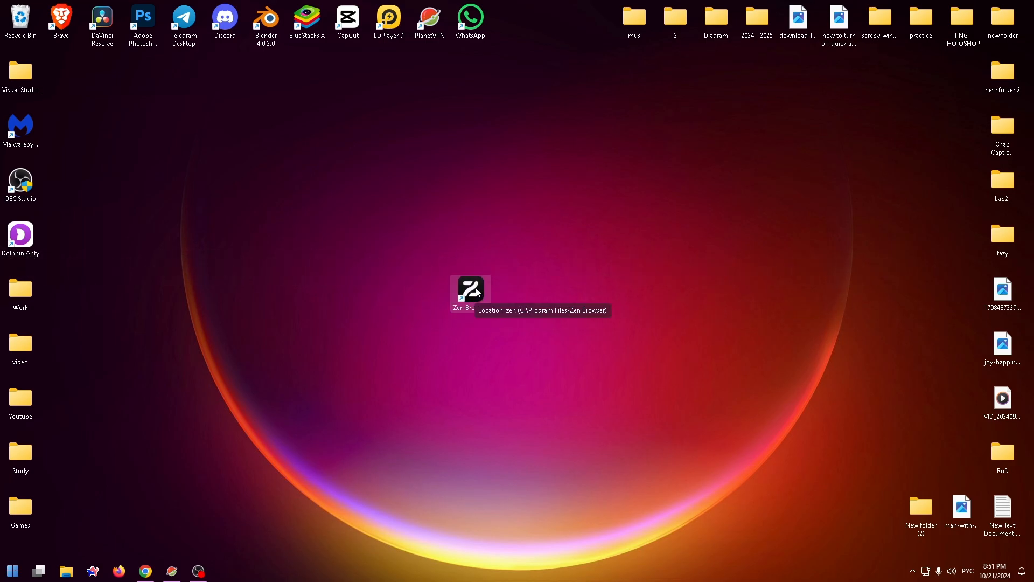
# - Launch Zen Browser from its desktop shortcut so a new tab opens
pyautogui.doubleClick(469, 290)
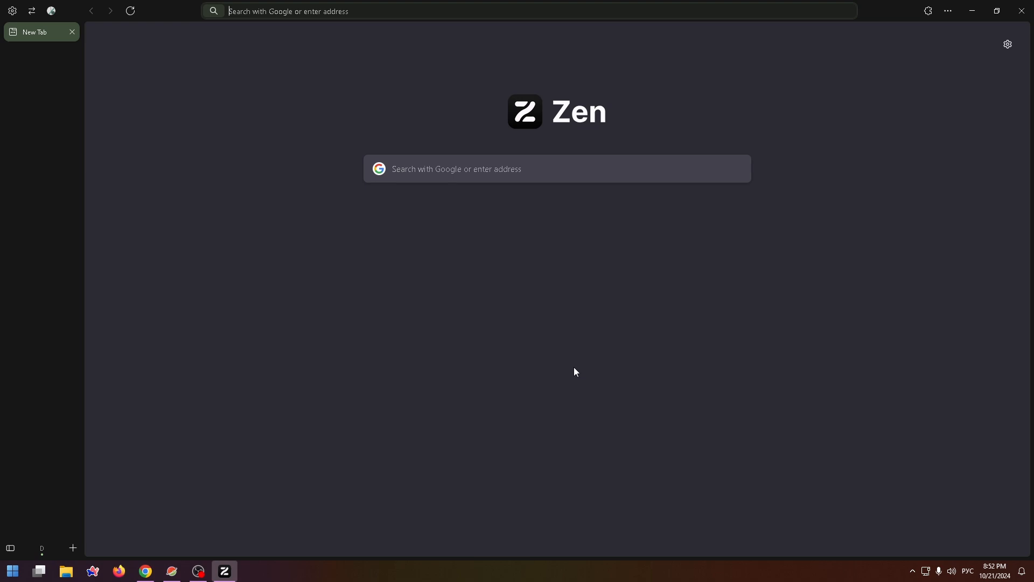
pyautogui.moveTo(486, 423)
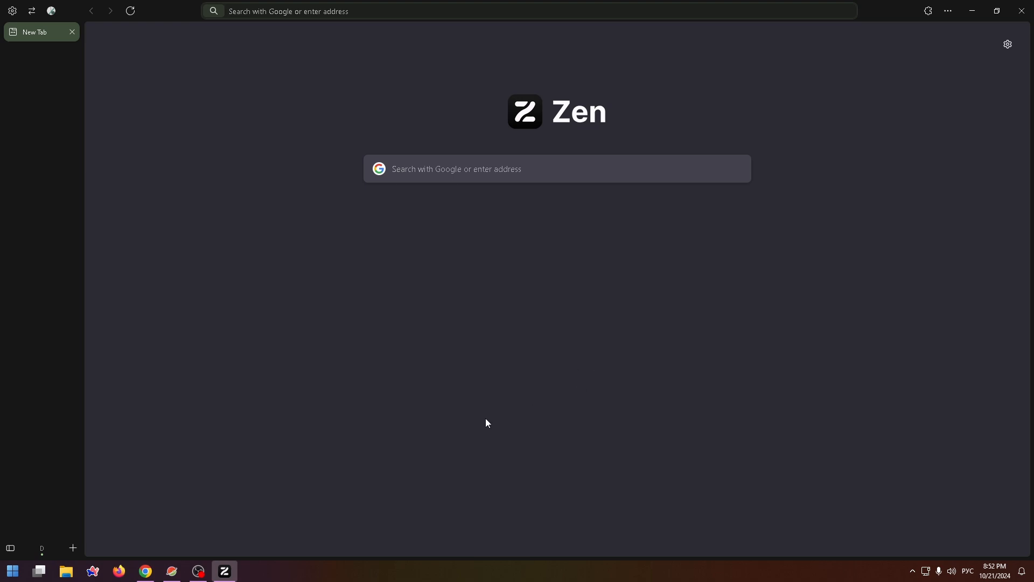
# - Open the Settings page (about:preferences) at the General section from the toolbar gear
pyautogui.click(12, 10)
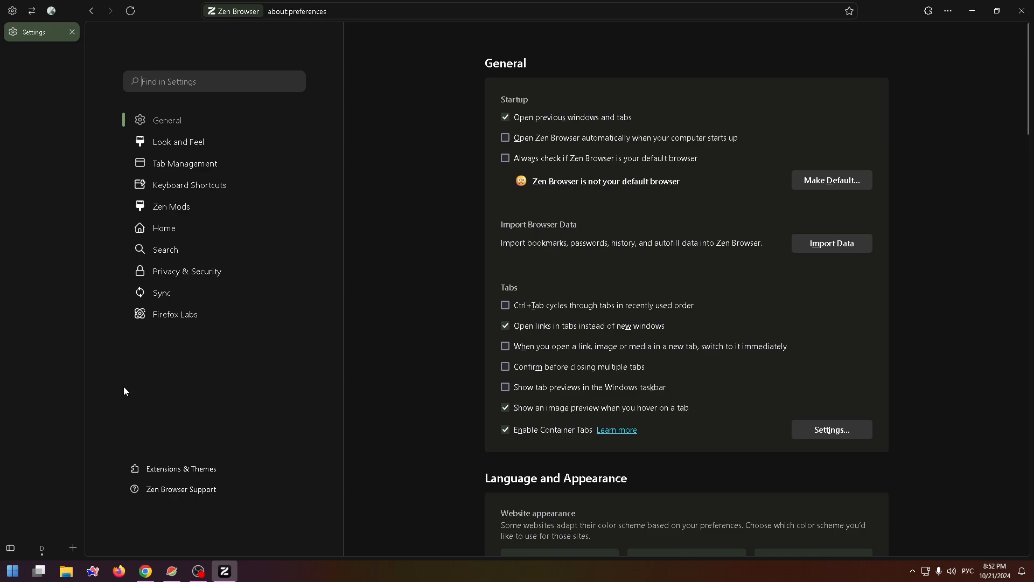
pyautogui.moveTo(550, 315)
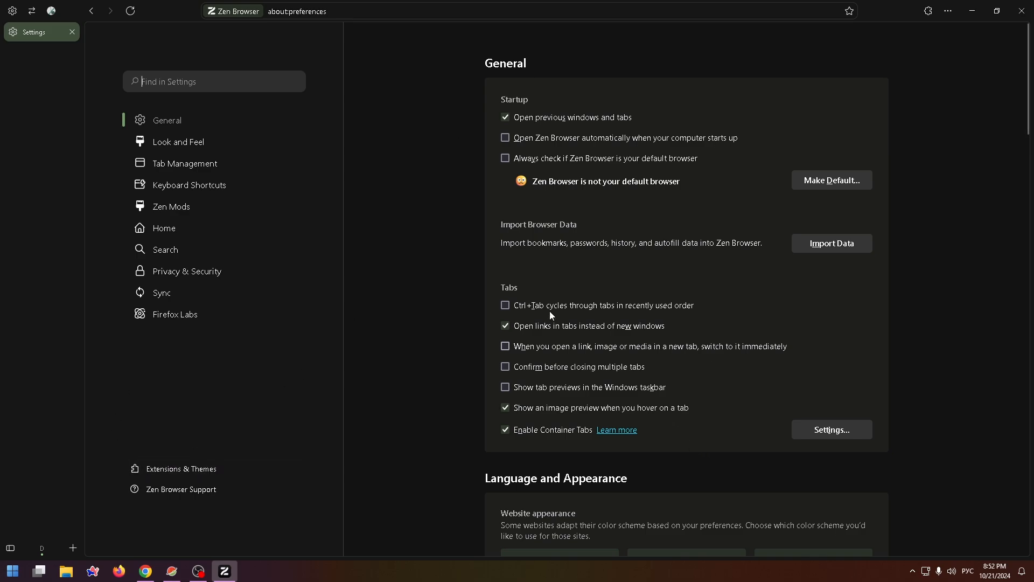
pyautogui.moveTo(290, 353)
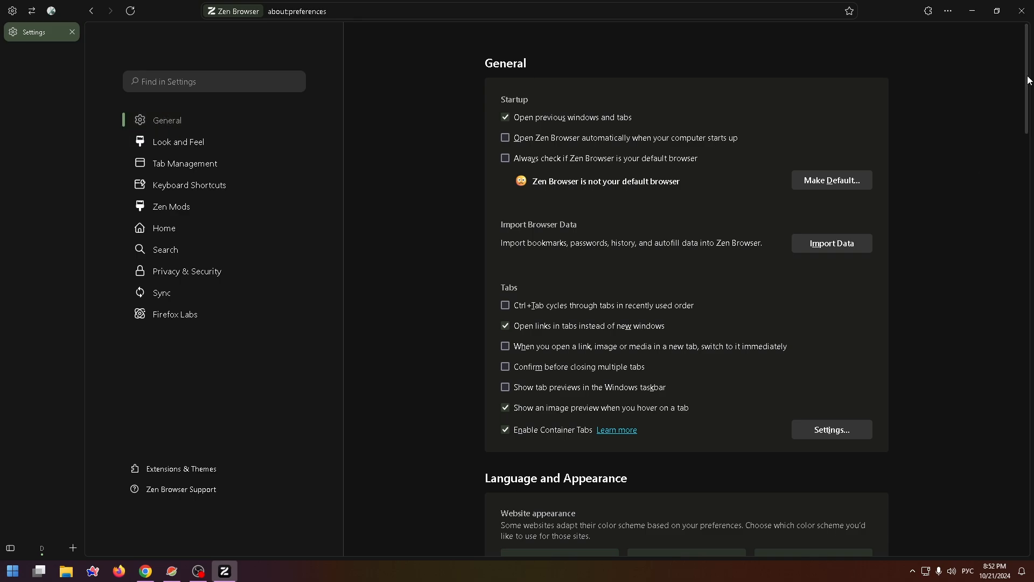
# - Scroll the General settings down to the Language section showing English (US)
pyautogui.scroll(-3)
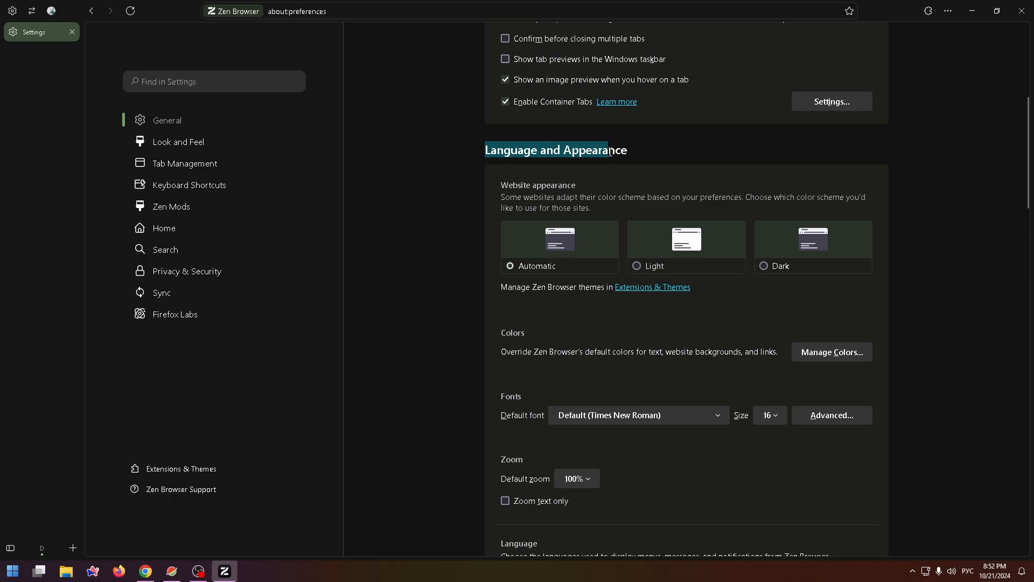
pyautogui.scroll(-3)
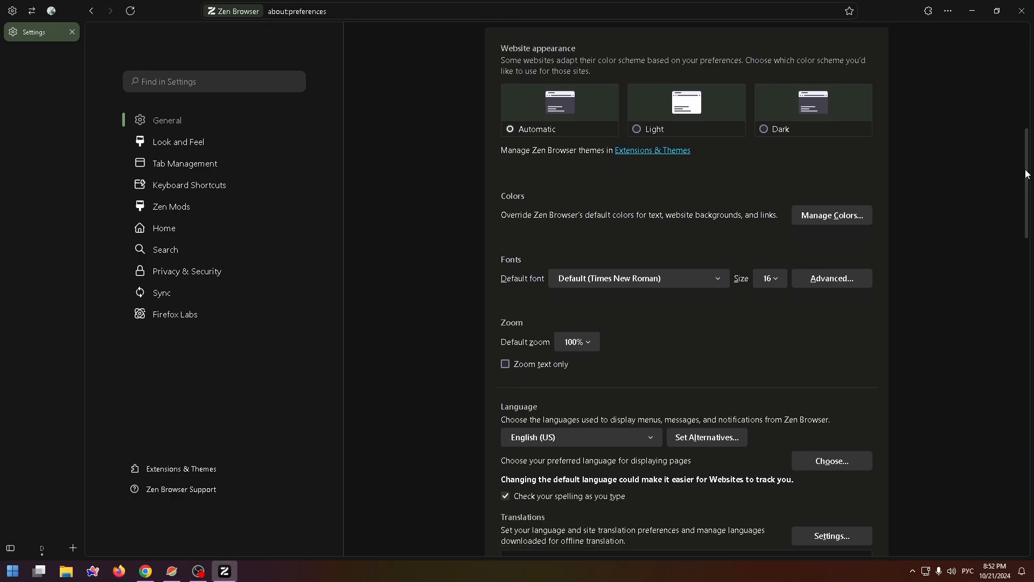
pyautogui.scroll(-3)
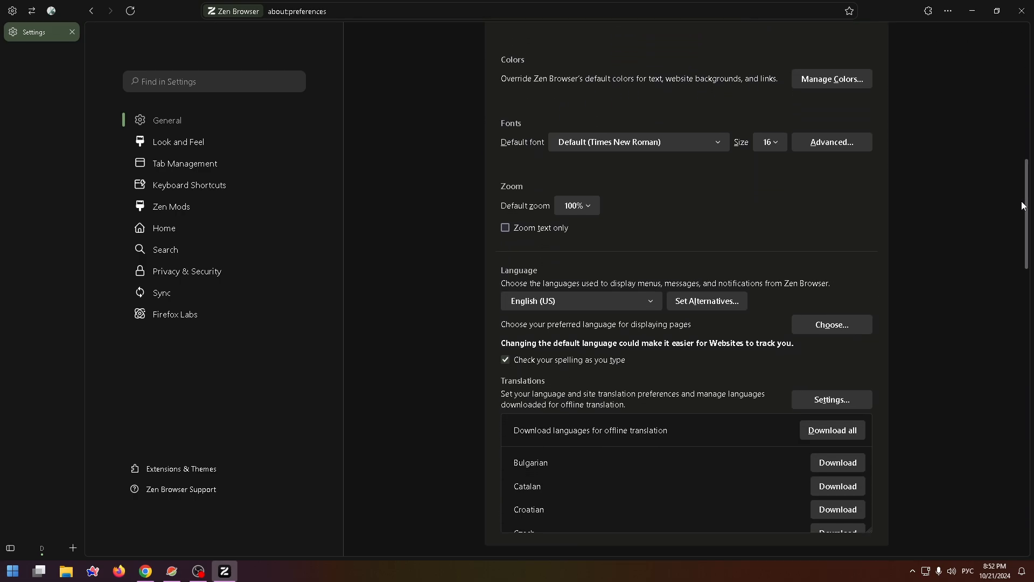
pyautogui.moveTo(517, 287)
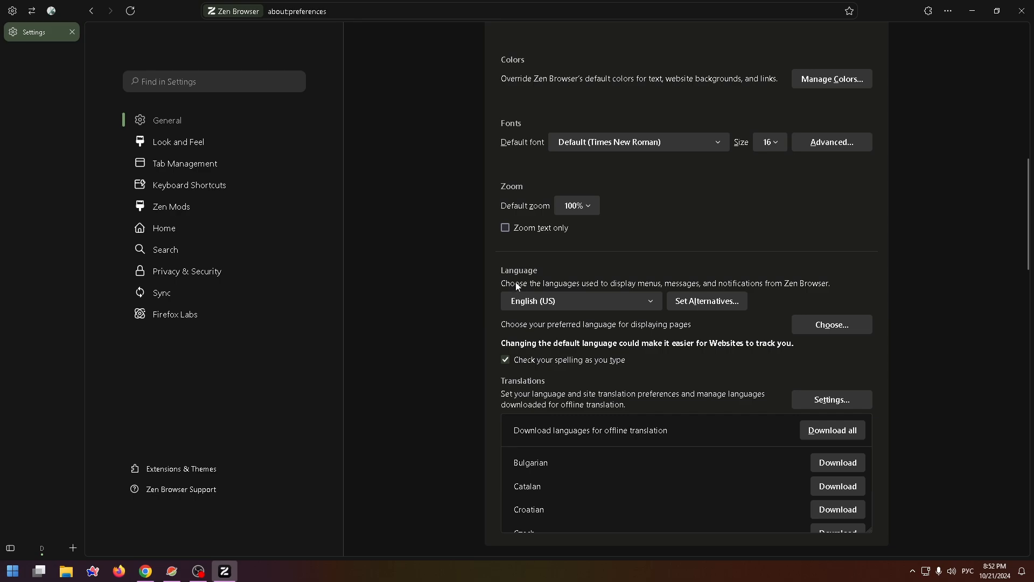
pyautogui.scroll(-3)
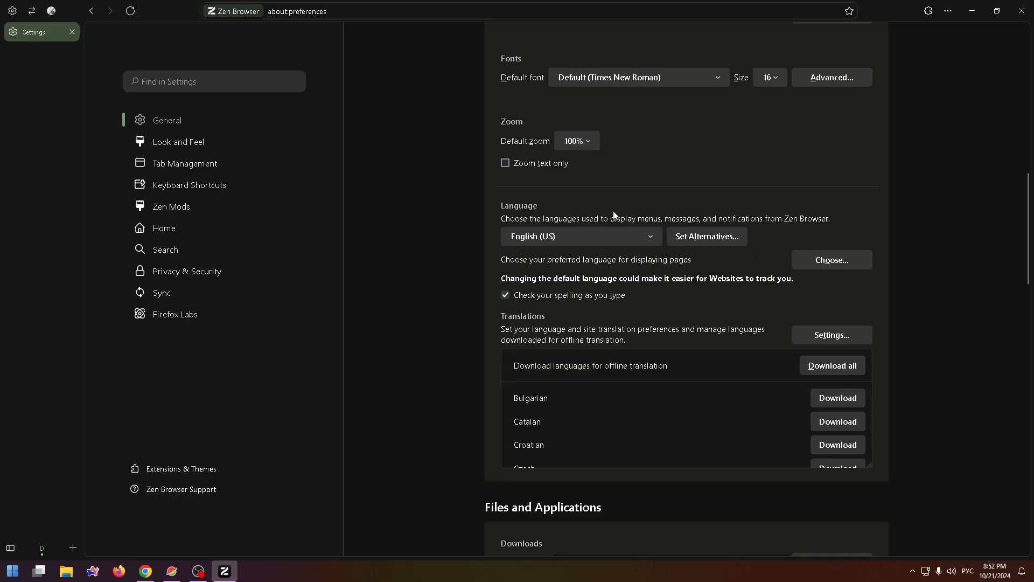
pyautogui.moveTo(756, 227)
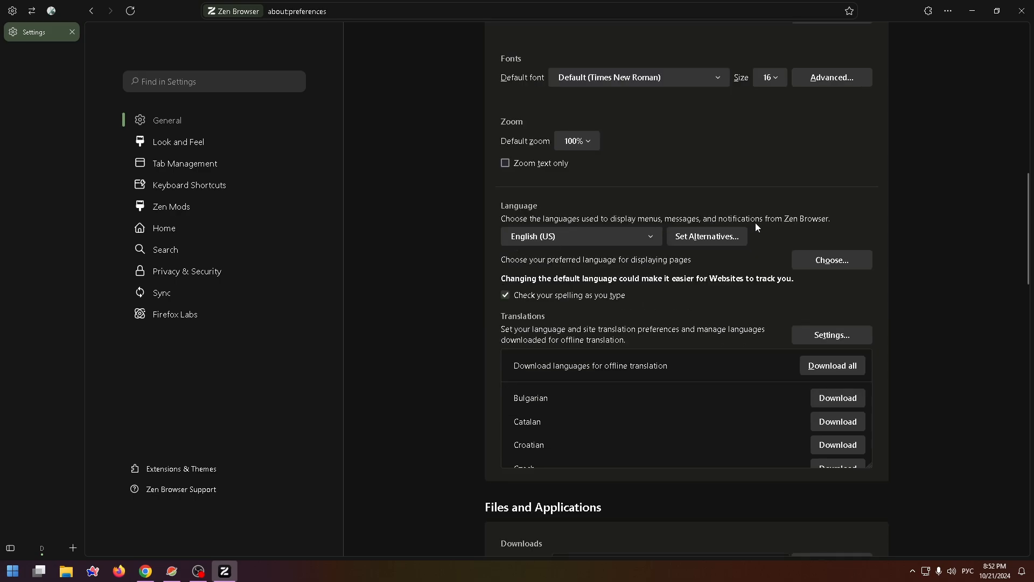
pyautogui.moveTo(615, 228)
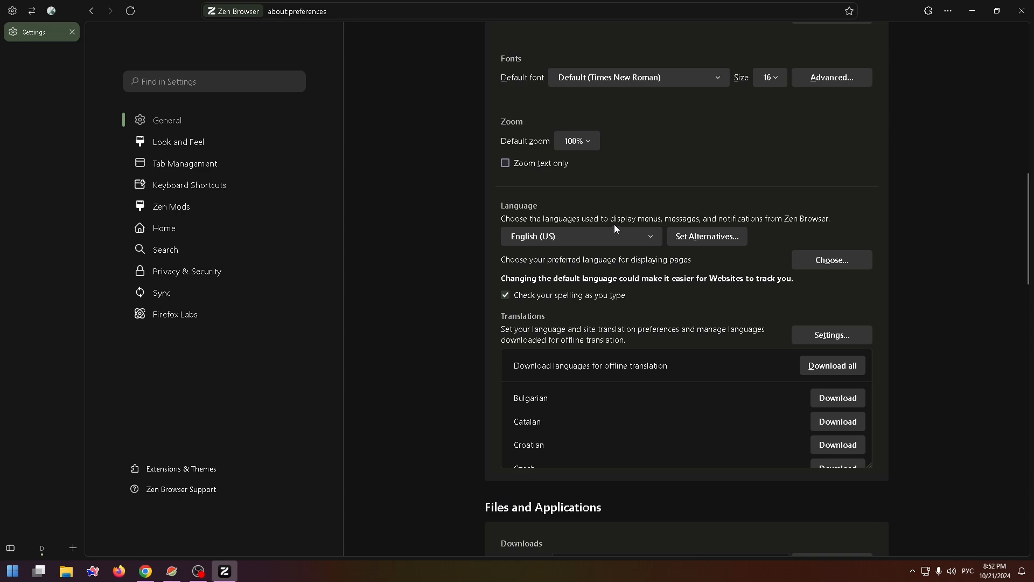
pyautogui.moveTo(587, 242)
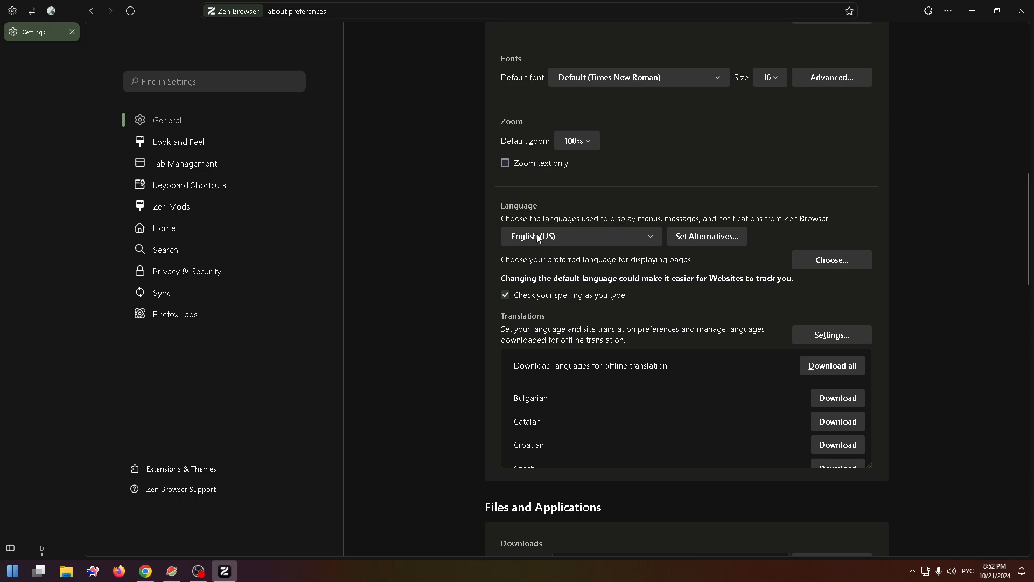
# - Switch the interface language from English (US) to Deutsch and return to Allgemein
pyautogui.click(579, 236)
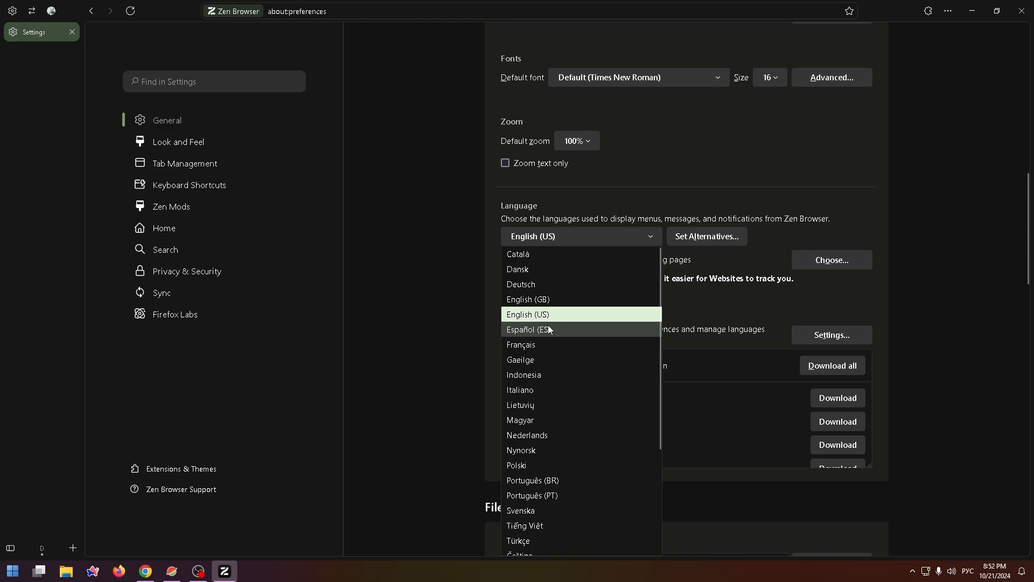
pyautogui.moveTo(528, 314)
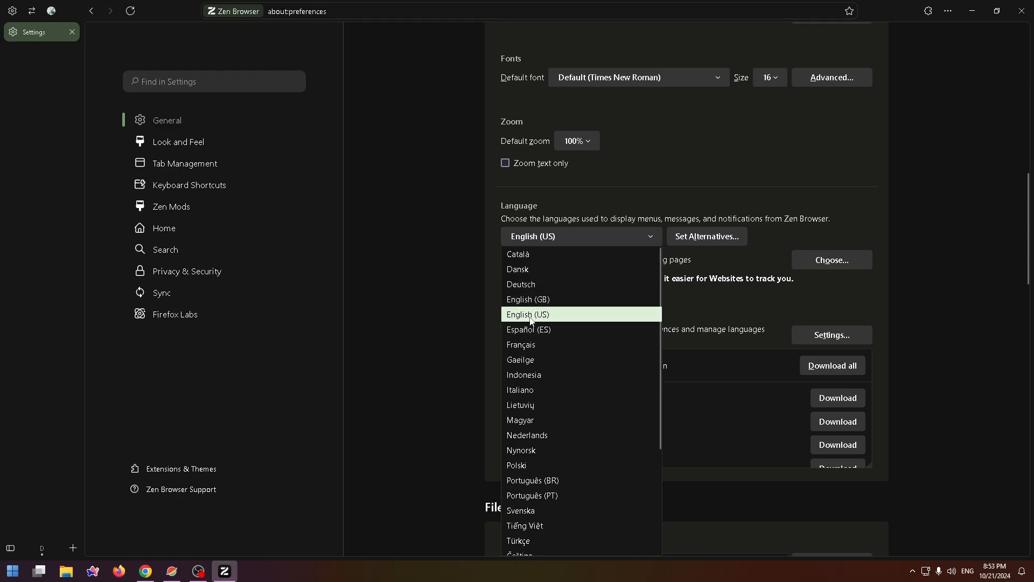
pyautogui.moveTo(528, 285)
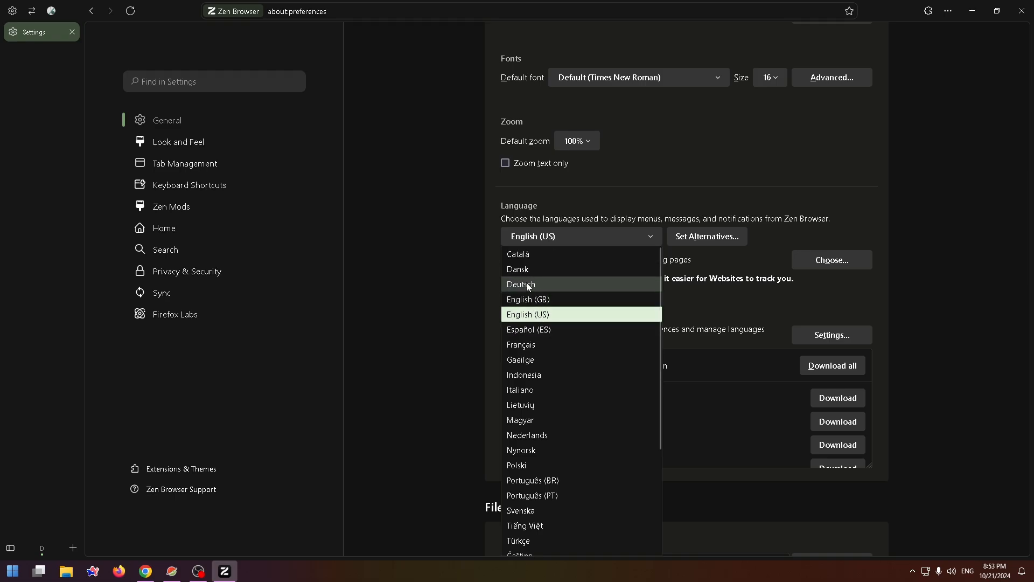
pyautogui.click(520, 284)
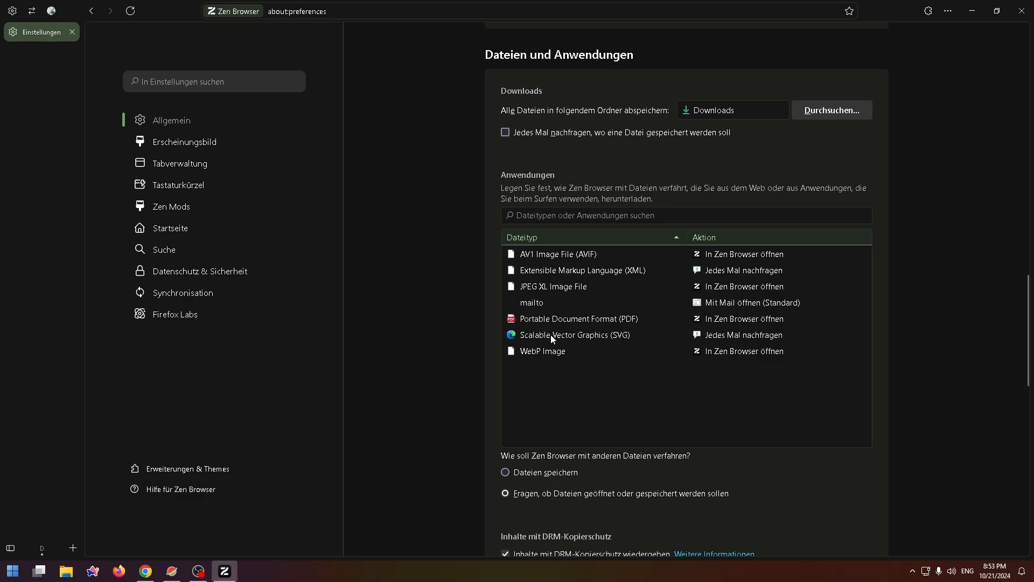
pyautogui.click(177, 119)
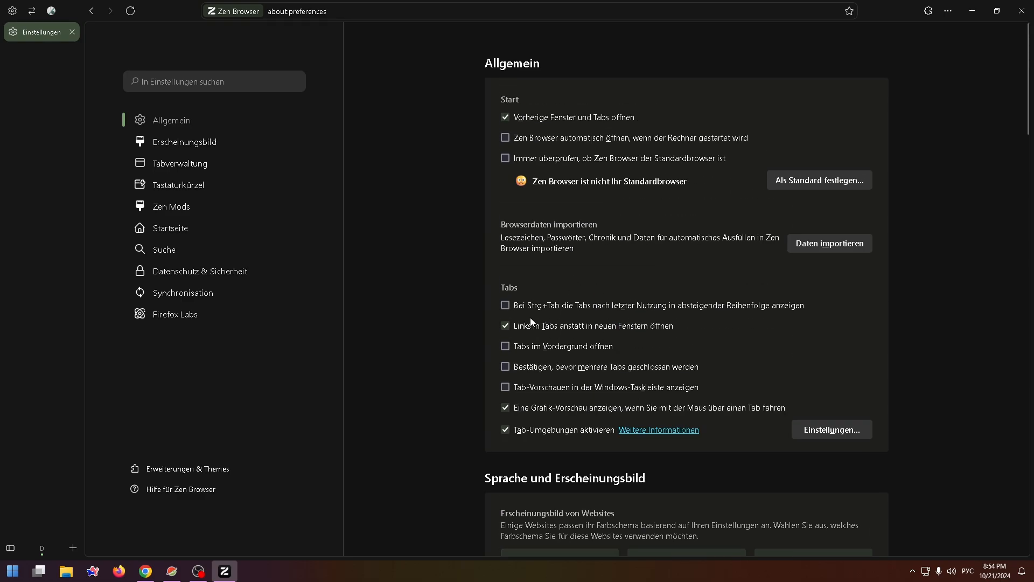
pyautogui.moveTo(429, 397)
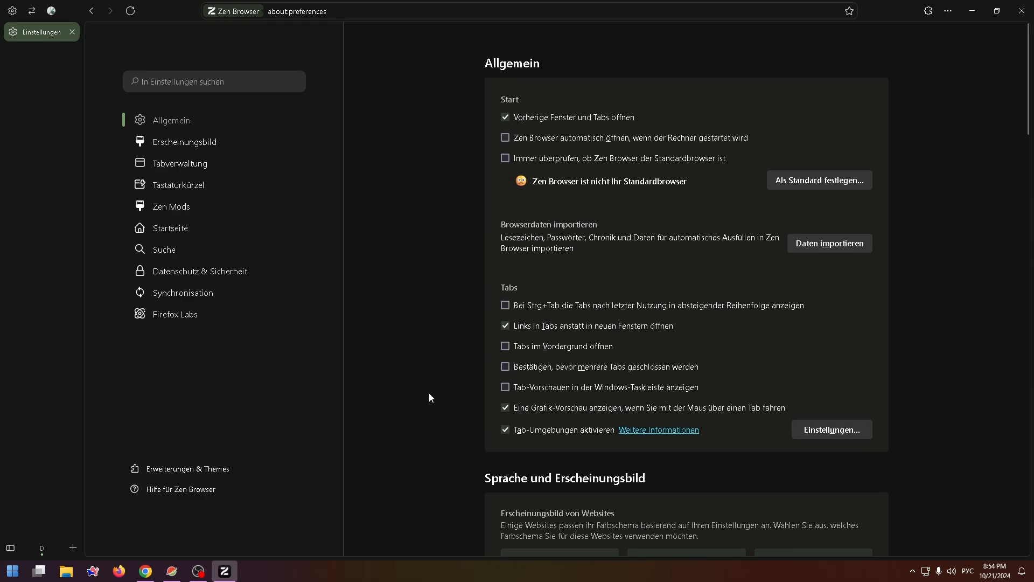
pyautogui.scroll(-3)
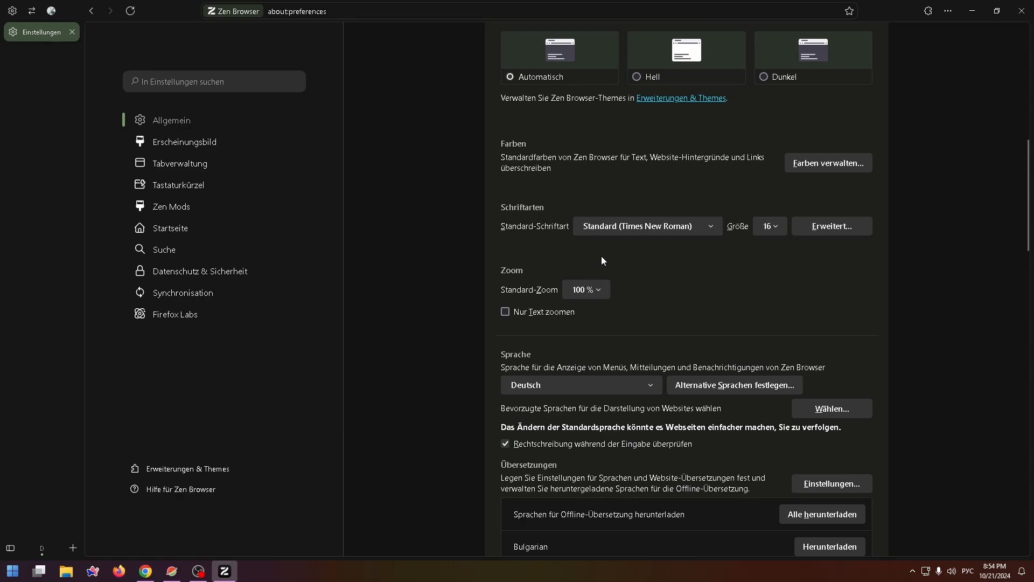
pyautogui.scroll(-3)
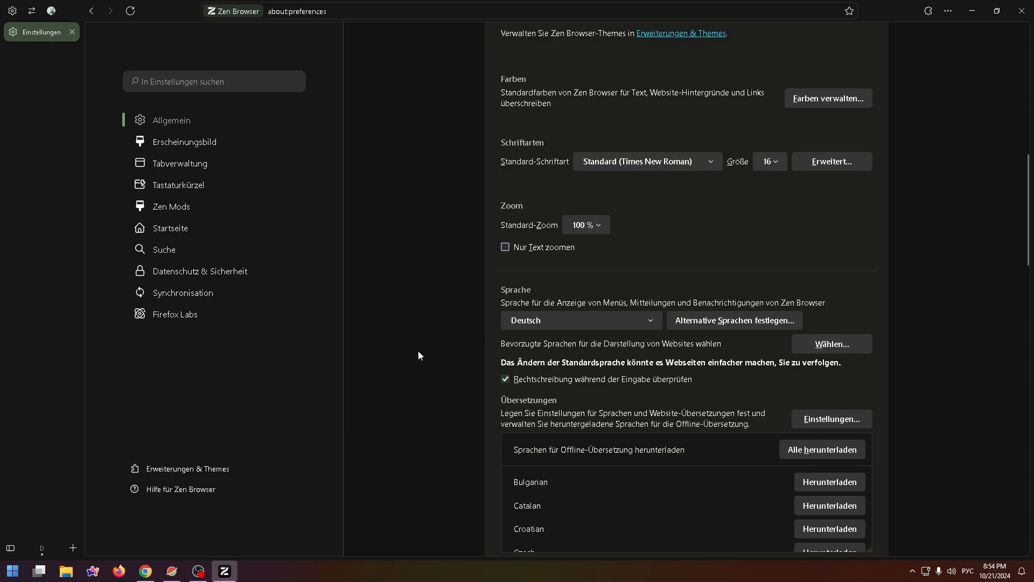
pyautogui.scroll(-3)
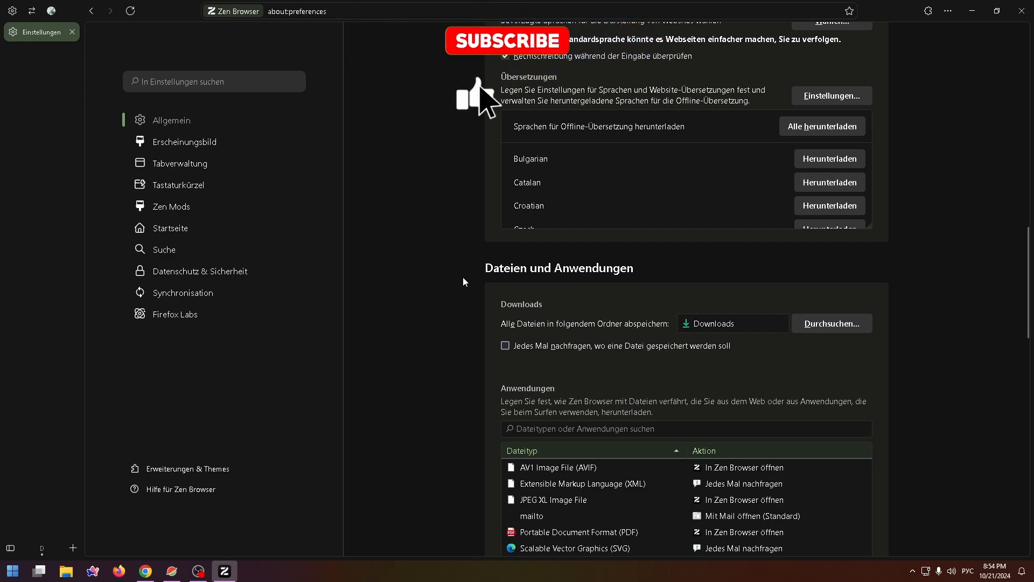
pyautogui.scroll(-3)
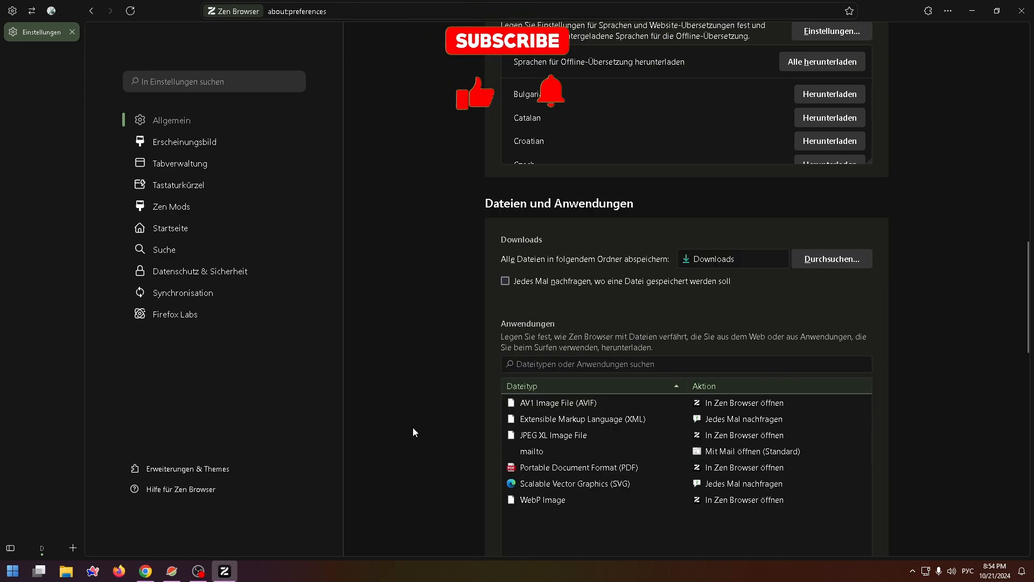
pyautogui.scroll(-3)
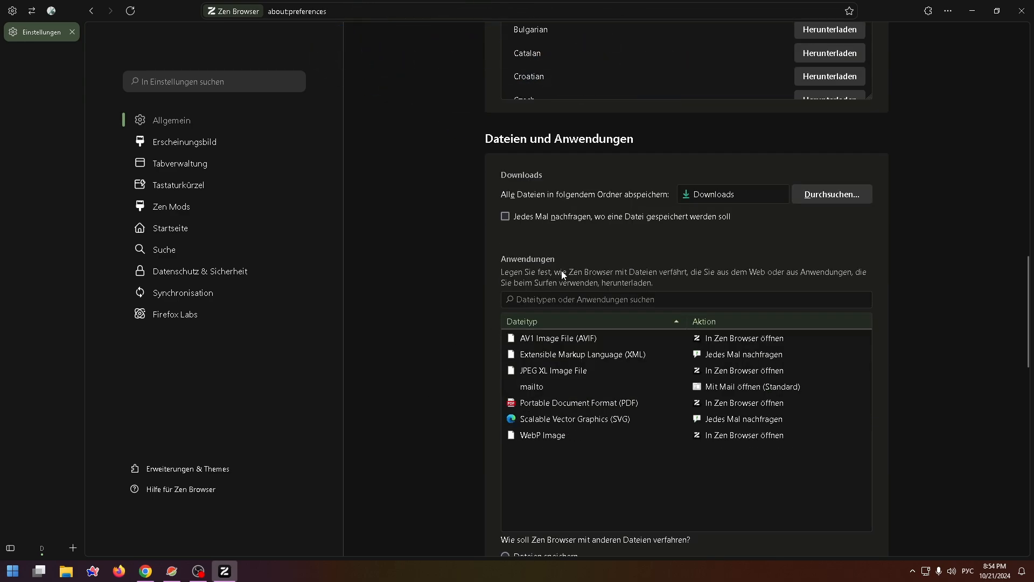